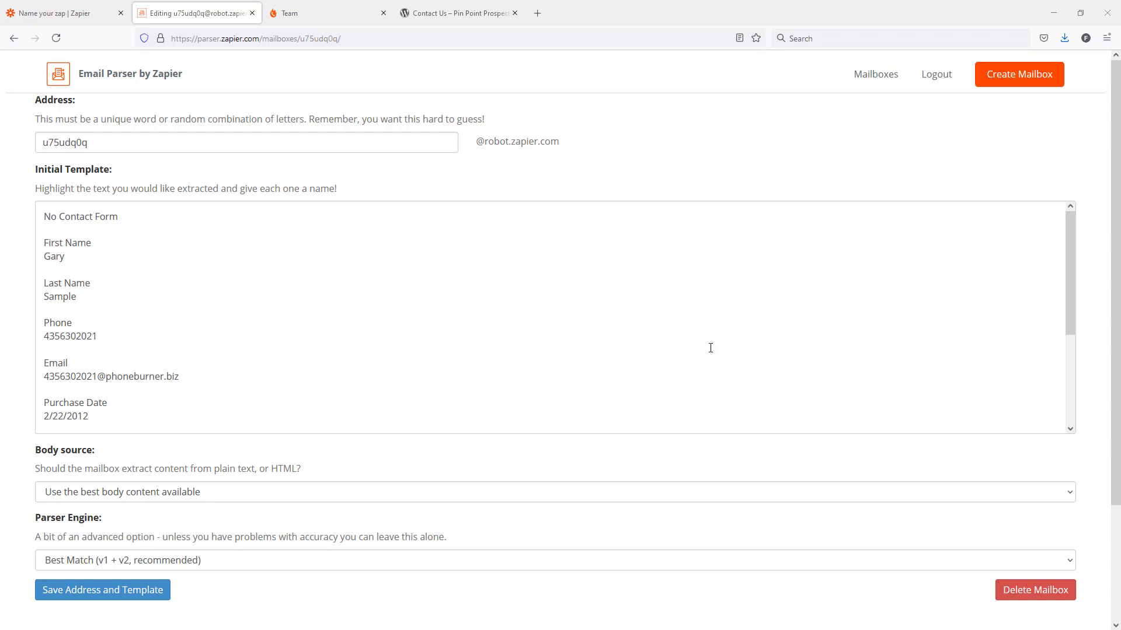
mouse_move(598, 232)
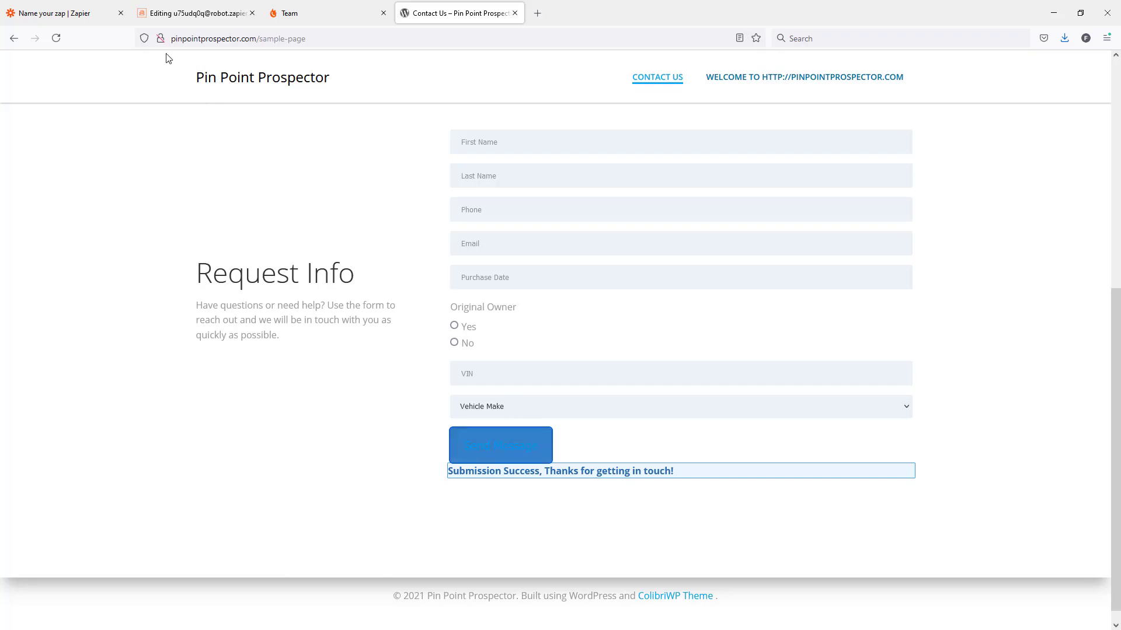
- Return to the mailbox template and scroll down to the First Name value Gary
left_click(194, 13)
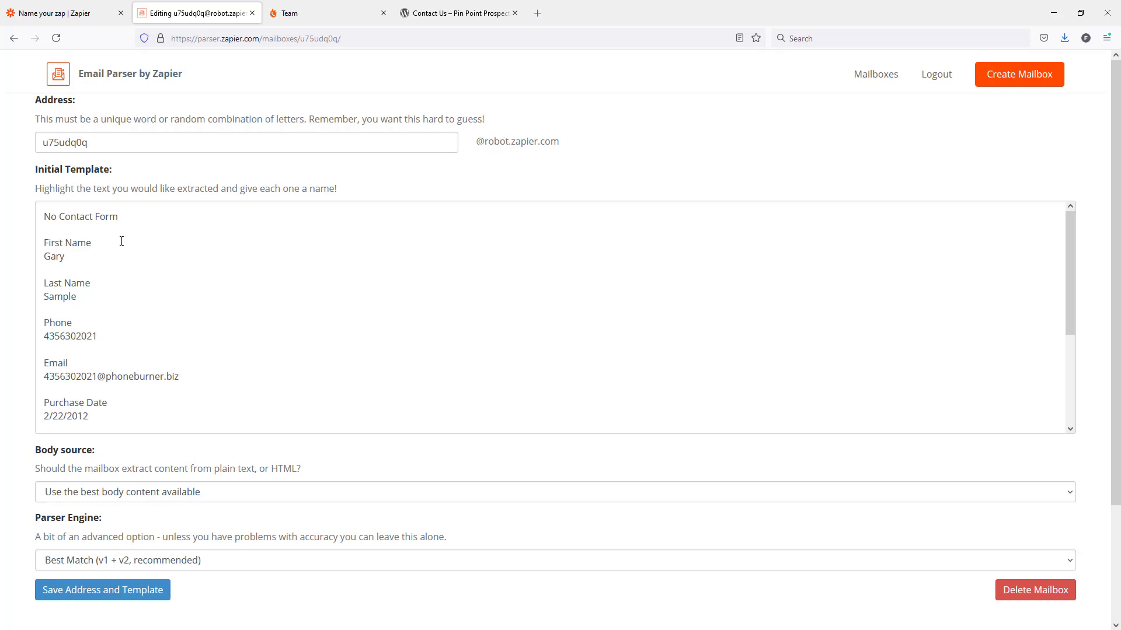
mouse_move(125, 243)
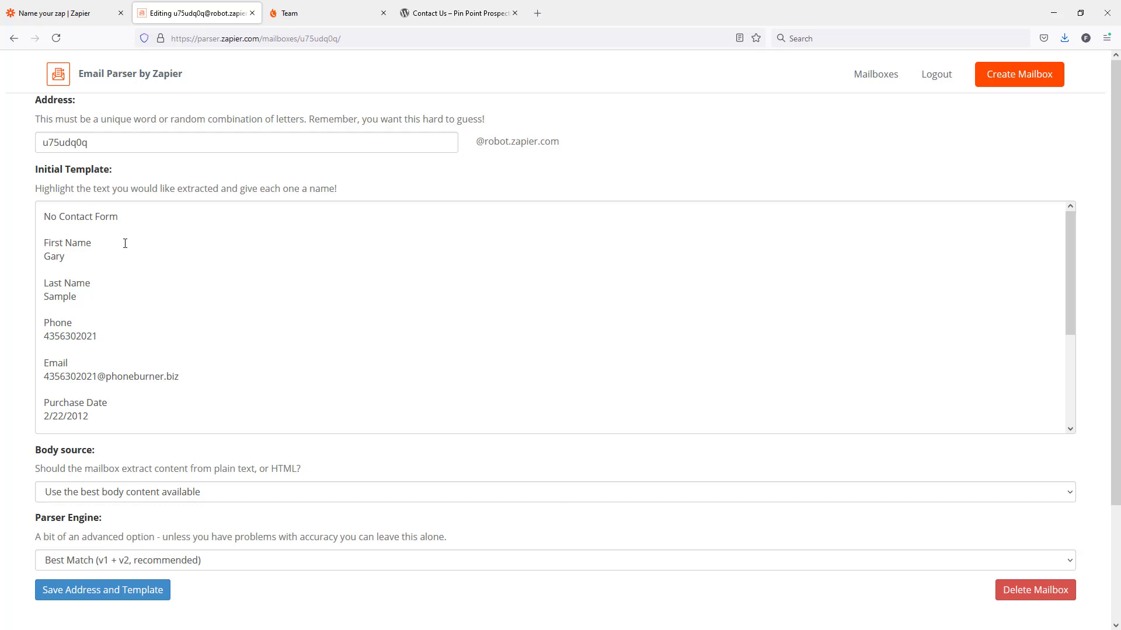
mouse_move(147, 315)
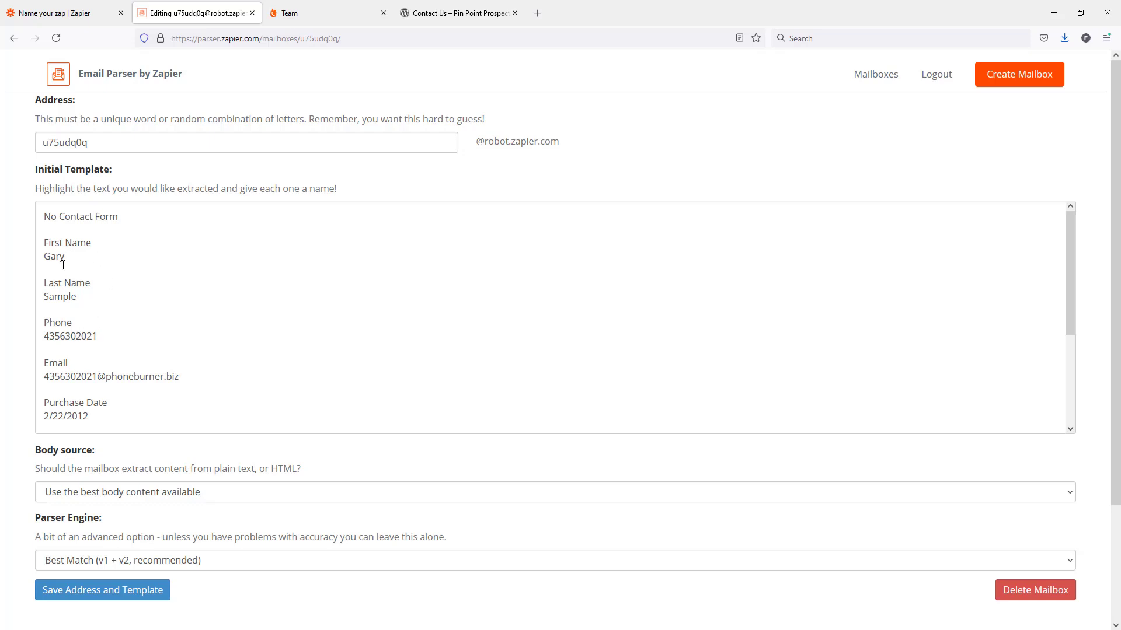
scroll("down", 3)
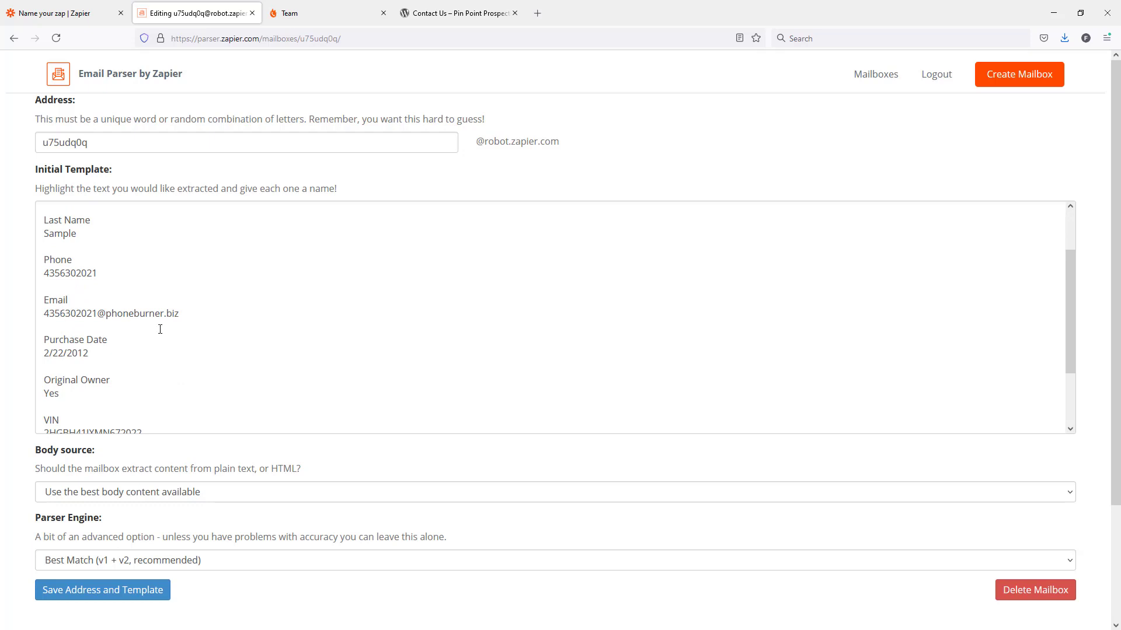
scroll("down", 3)
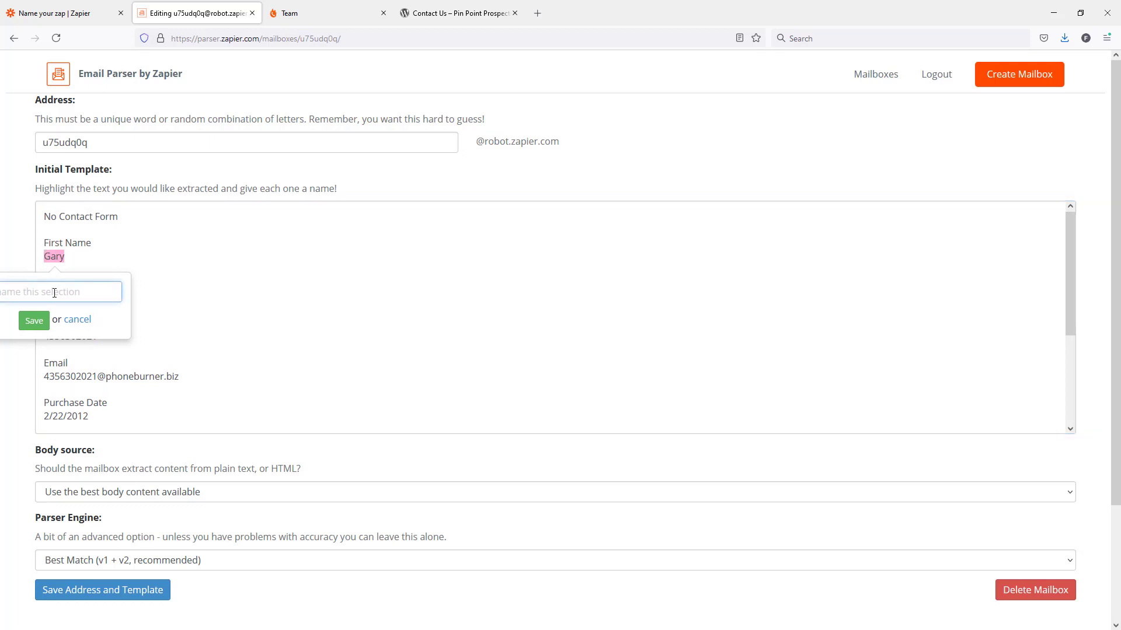
- Name Gary as the First Name field and Sample as the Last Name field
type("First Name")
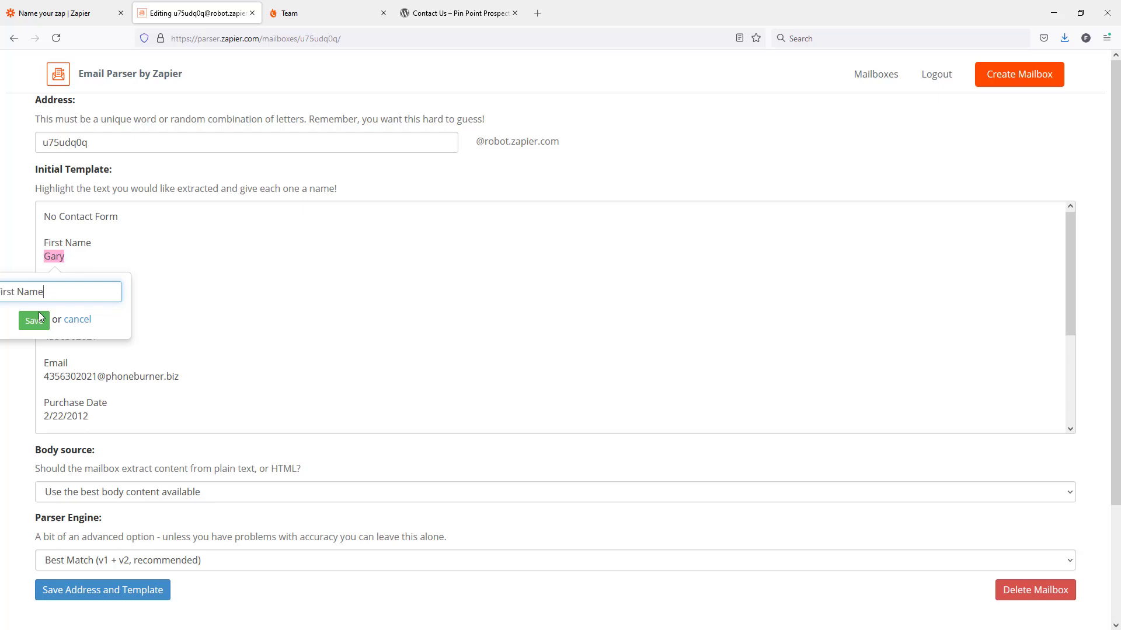
left_click(33, 320)
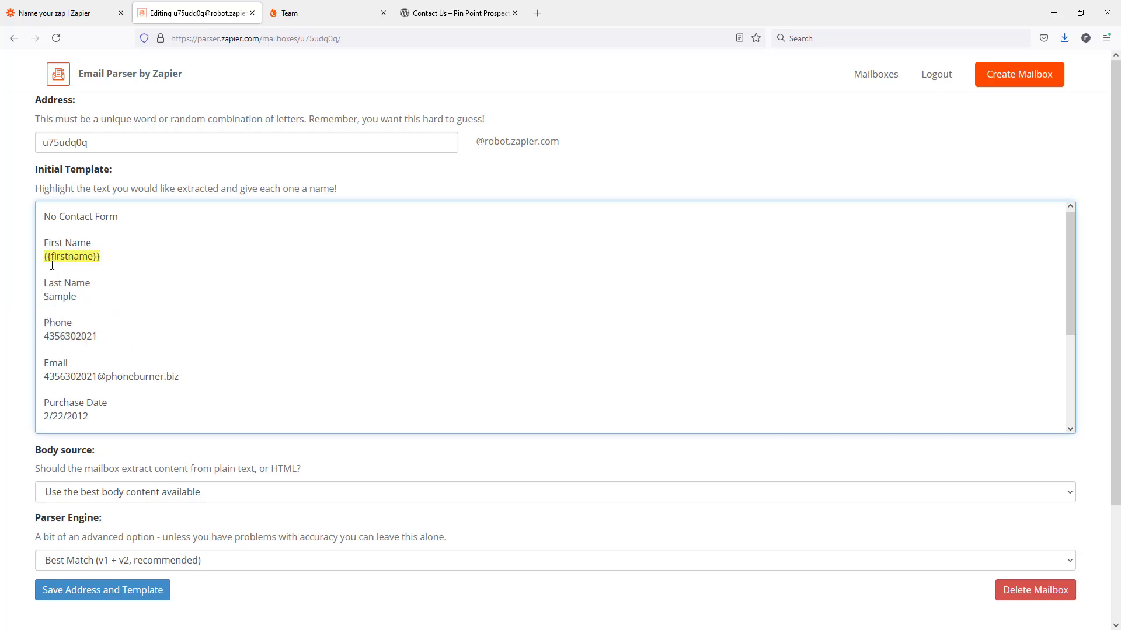
mouse_move(47, 266)
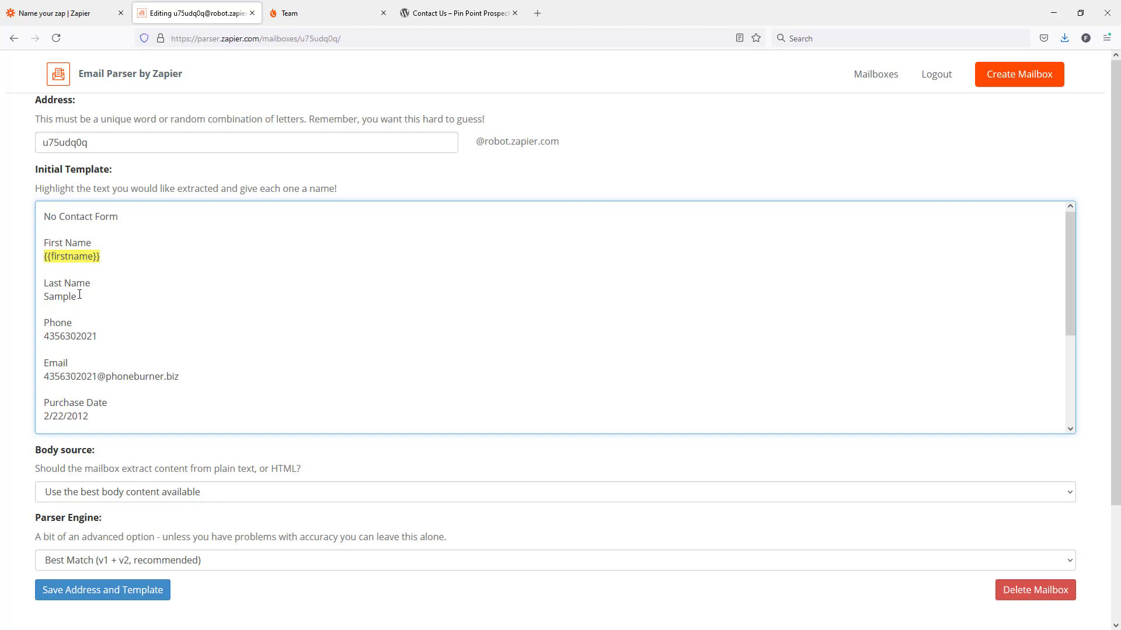
double_click(59, 296)
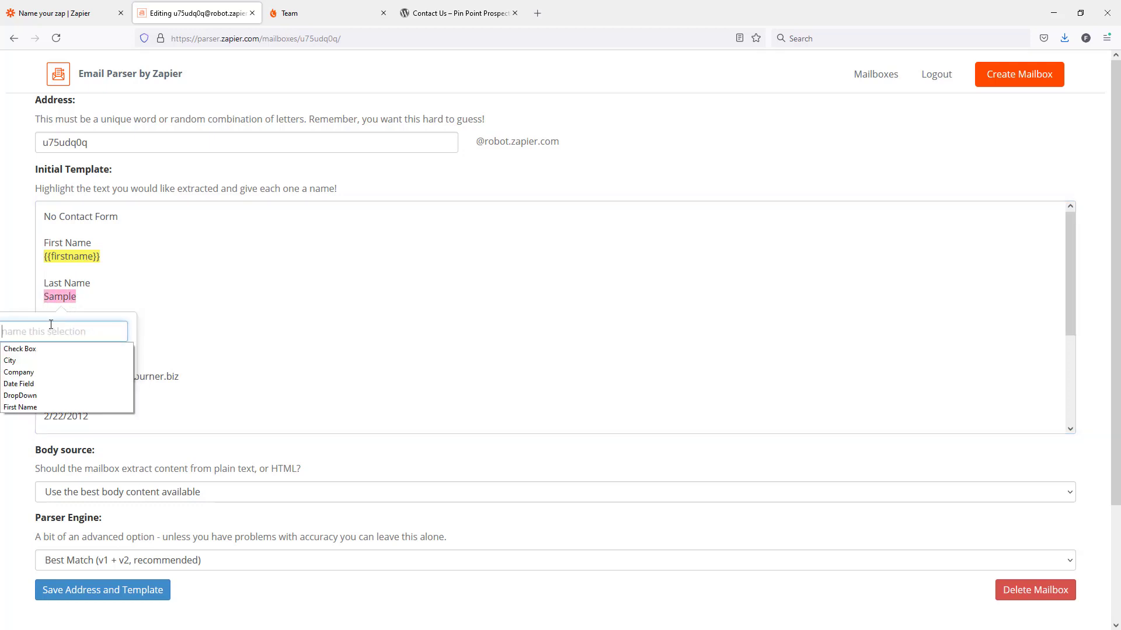
type("last")
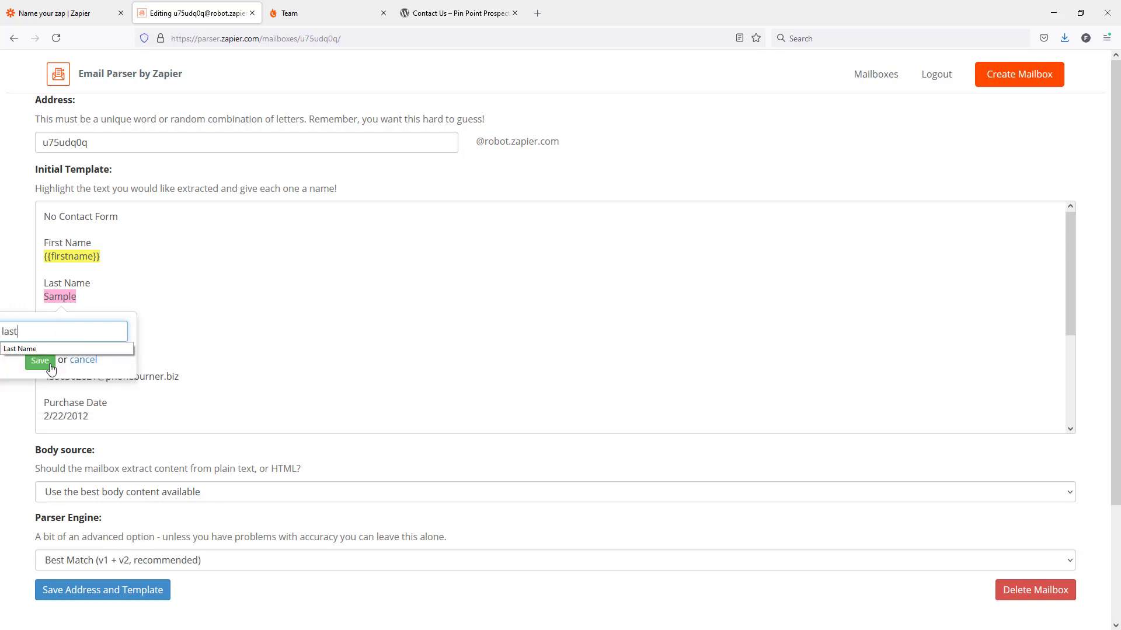
left_click(39, 361)
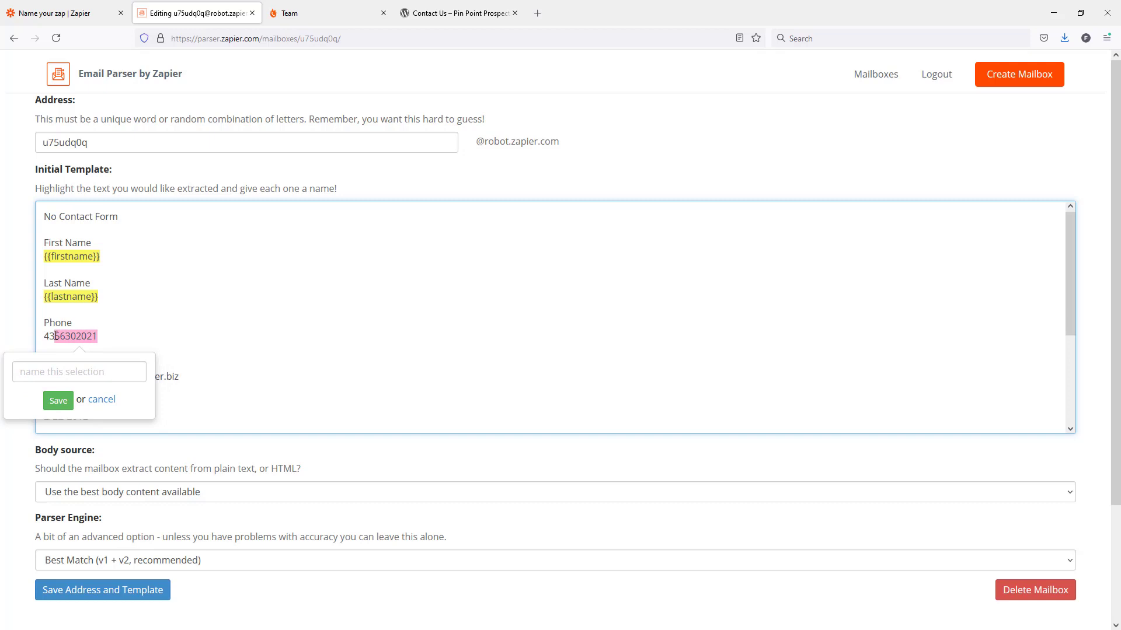
- Name the highlighted phone number as the Phone field
type("p")
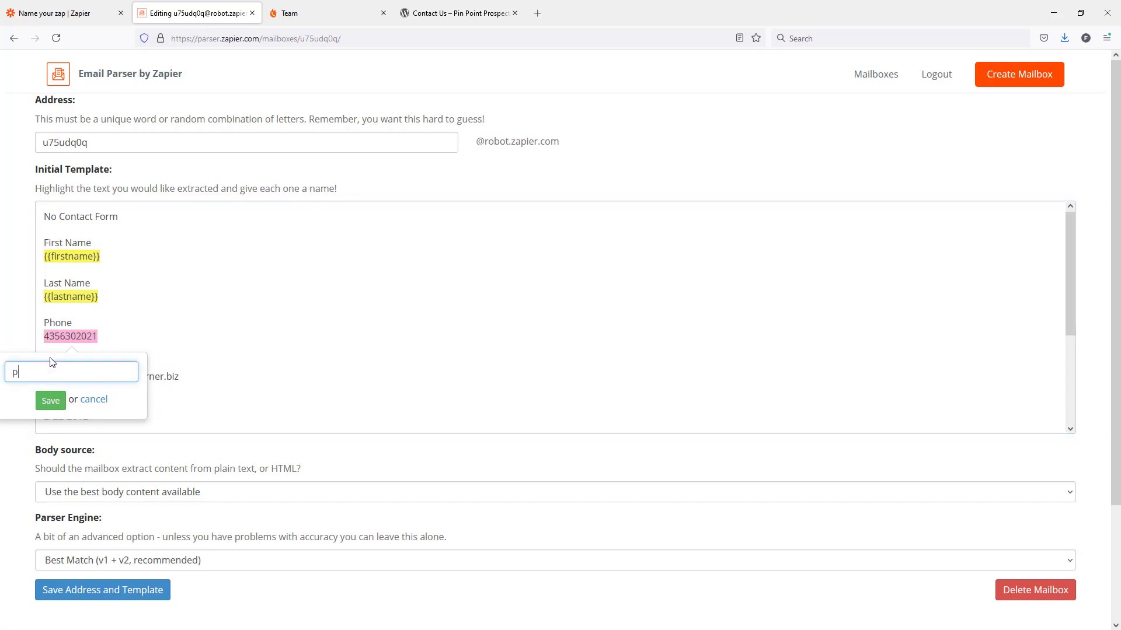
type("hone")
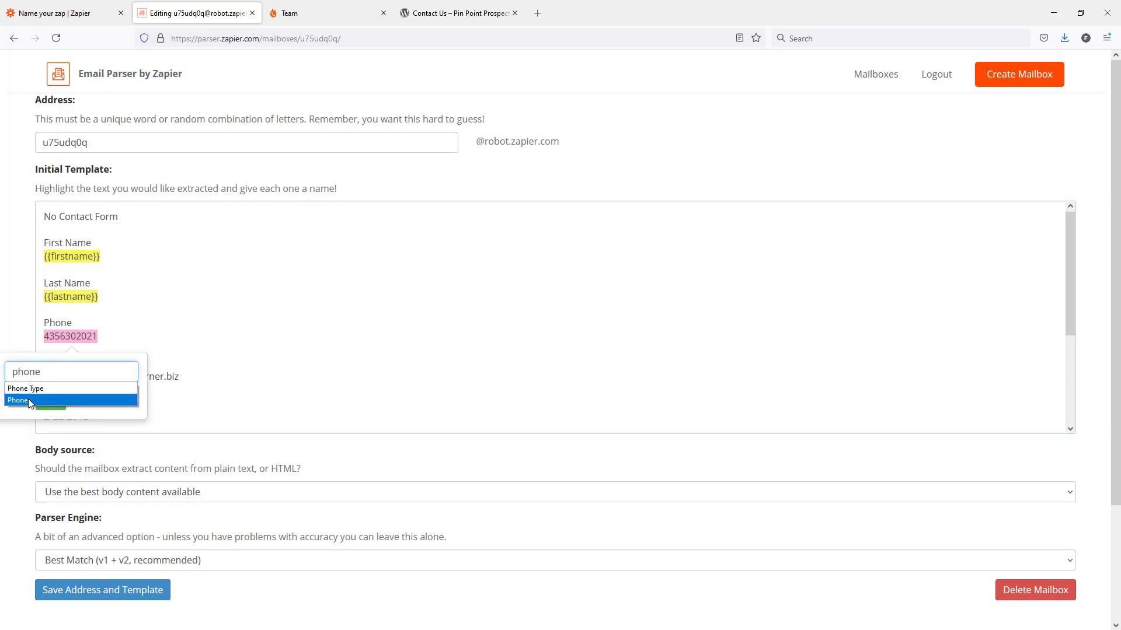
left_click(18, 399)
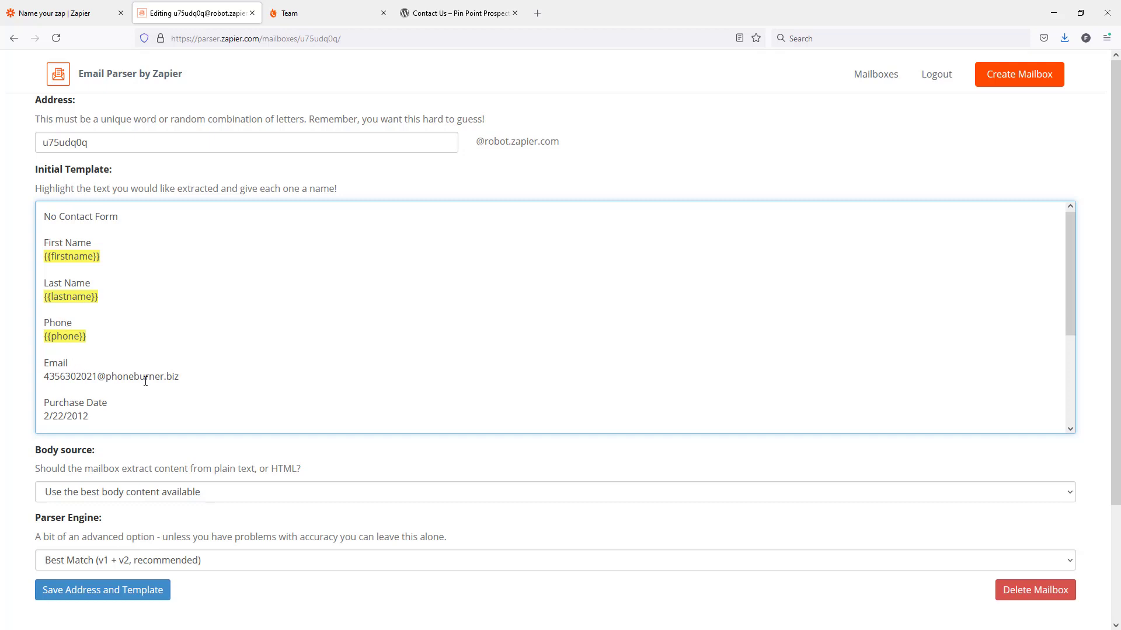
scroll("down", 3)
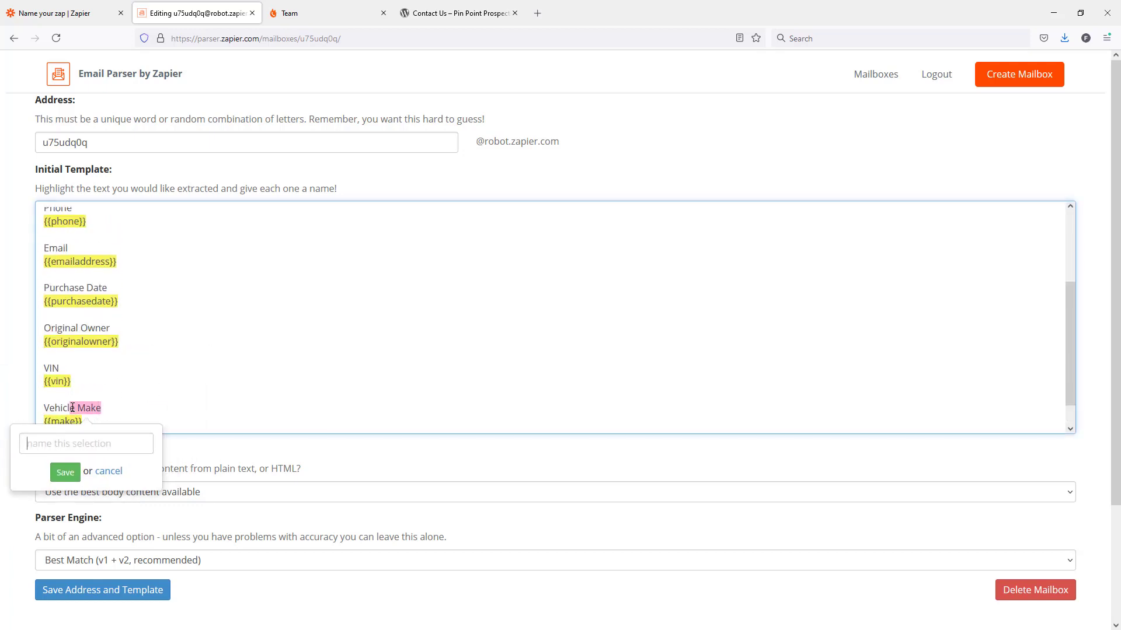
- Name values emailaddress, purchasedate, originalowner, vin and make, cancelling the stray selection
left_click(86, 443)
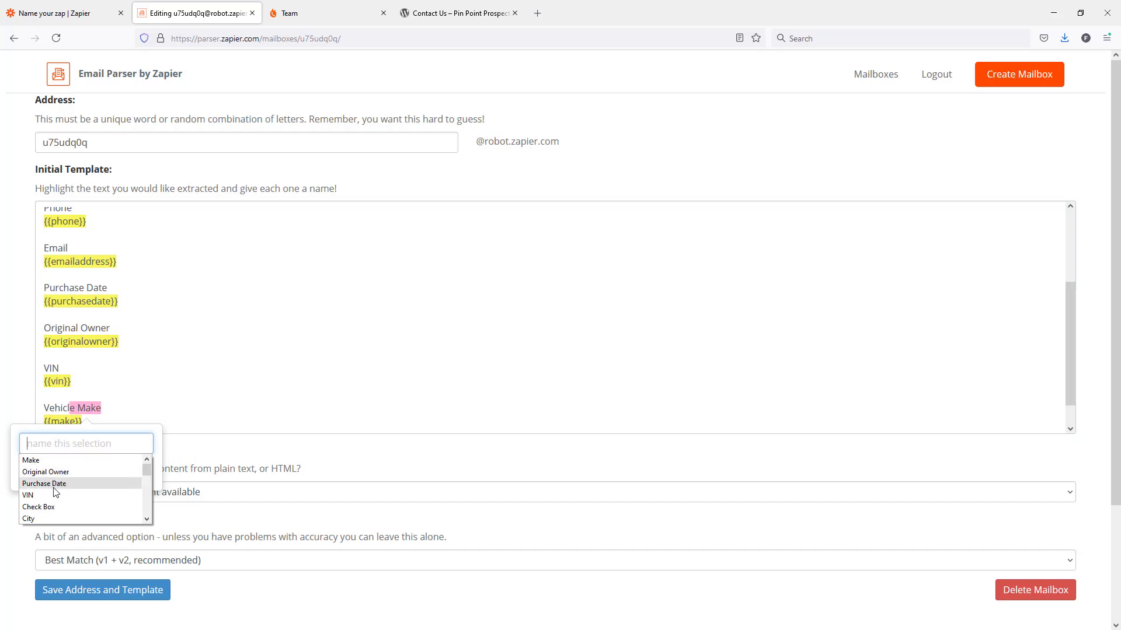
mouse_move(76, 494)
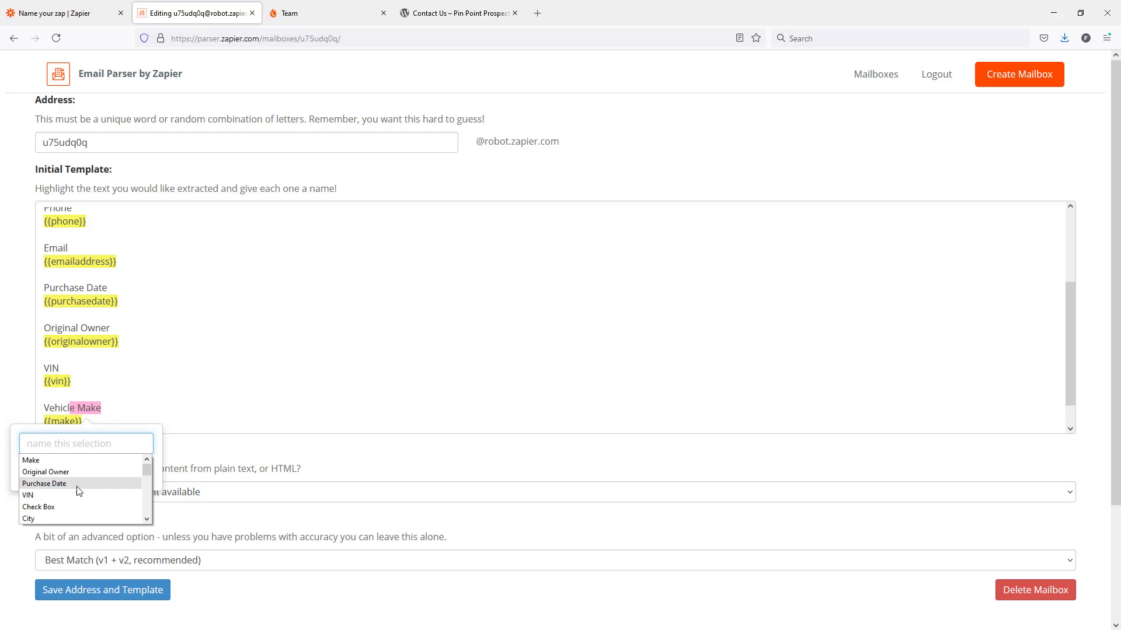
mouse_move(81, 471)
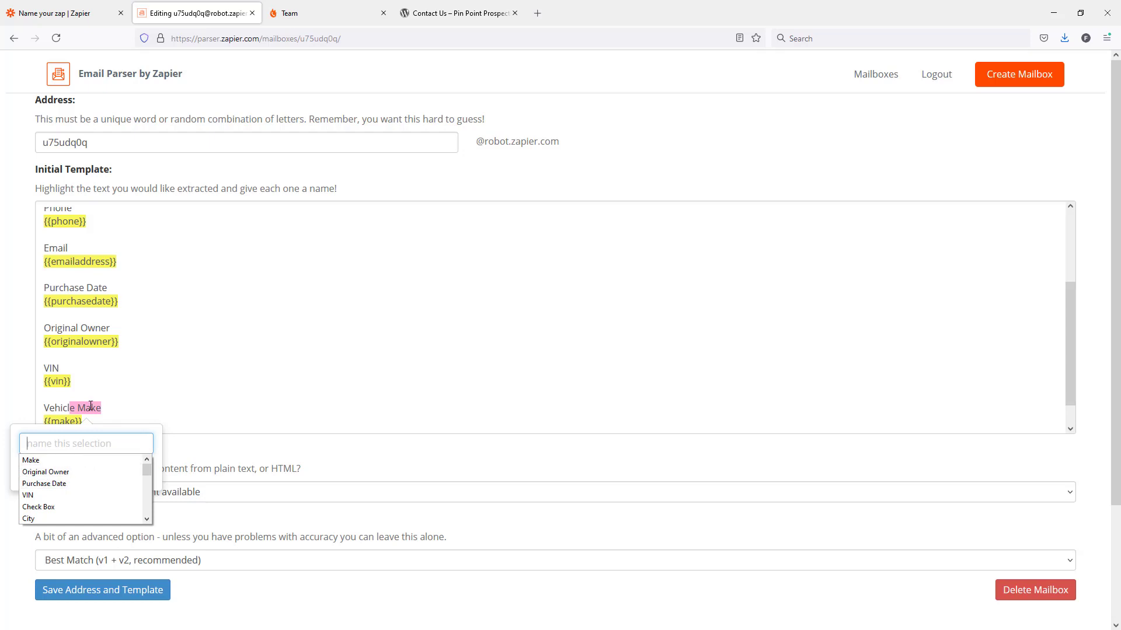
left_click(127, 386)
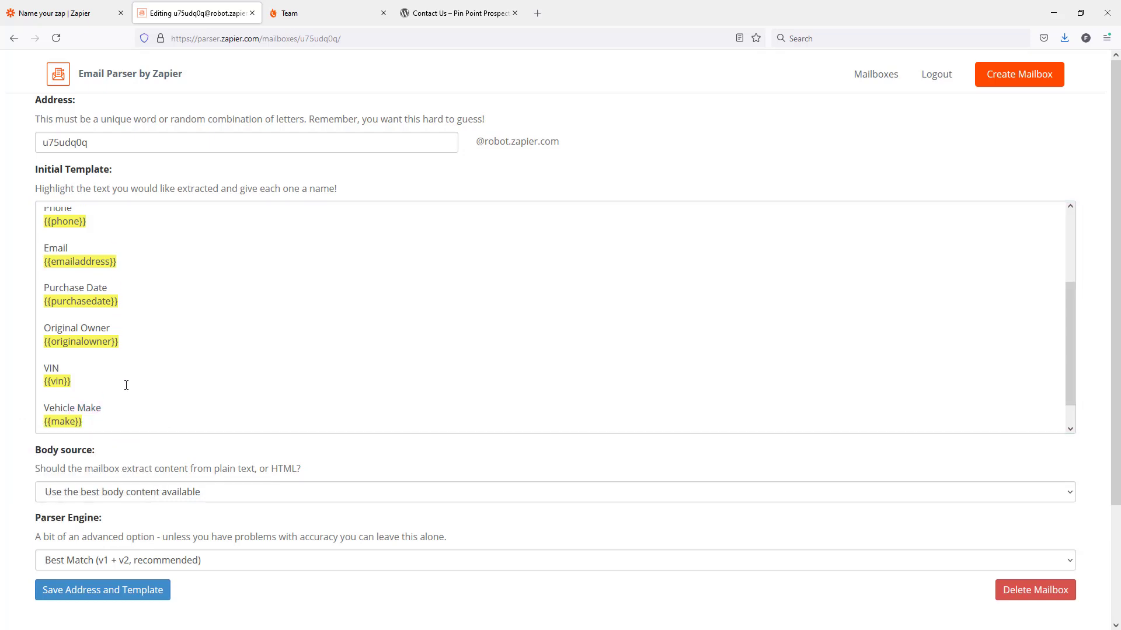
scroll("down", 3)
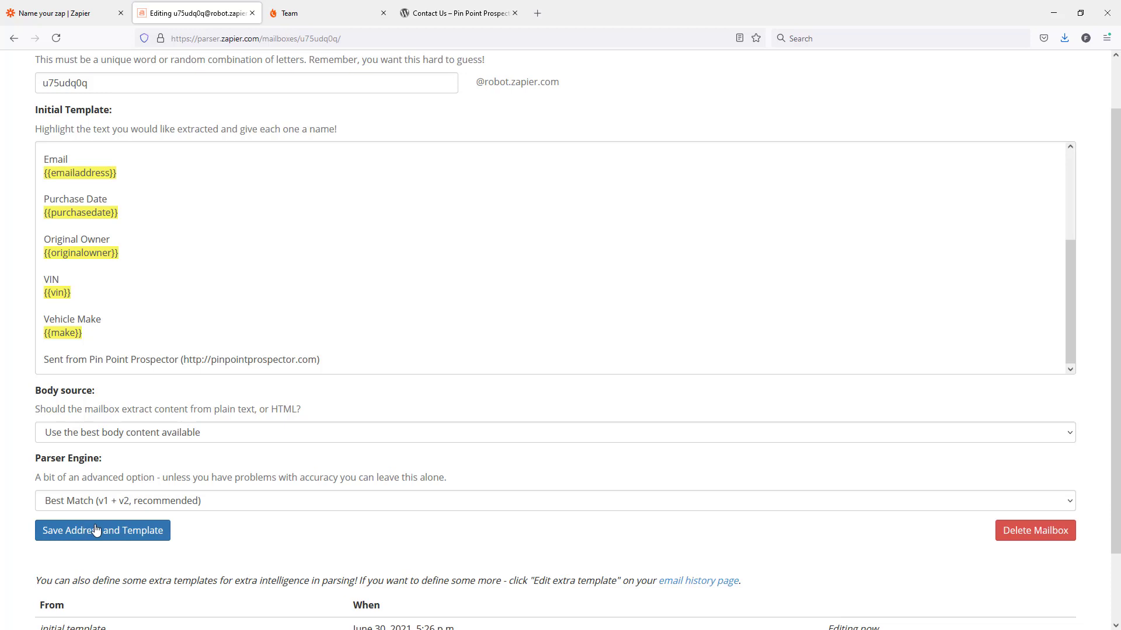
- Save the mailbox address and tagged template with Save Address and Template
left_click(102, 531)
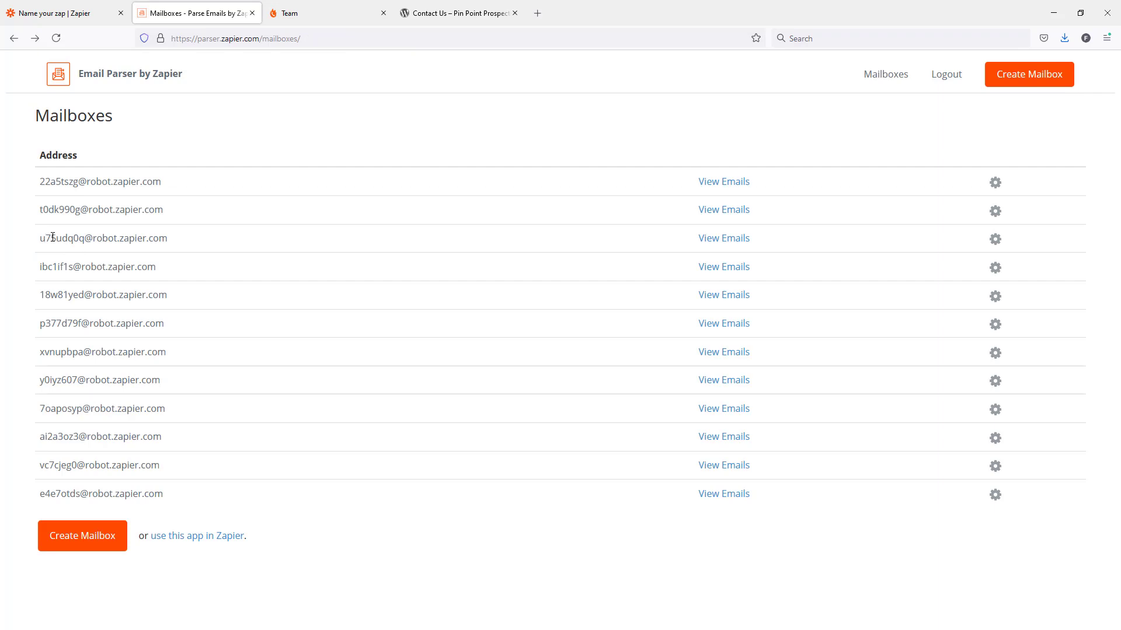
mouse_move(994, 242)
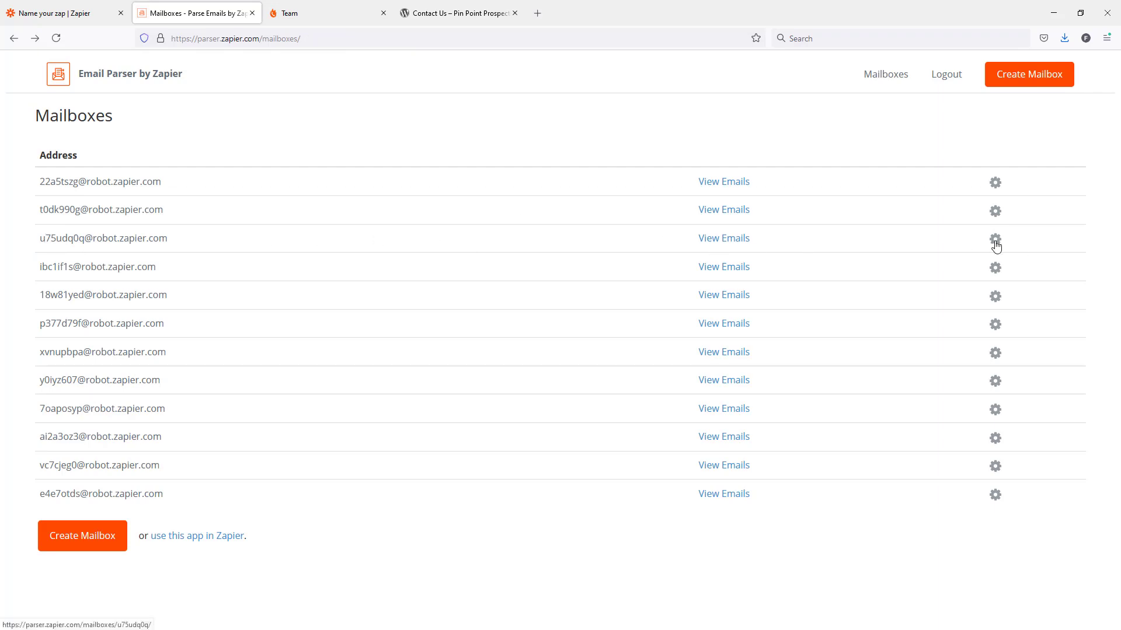
mouse_move(723, 238)
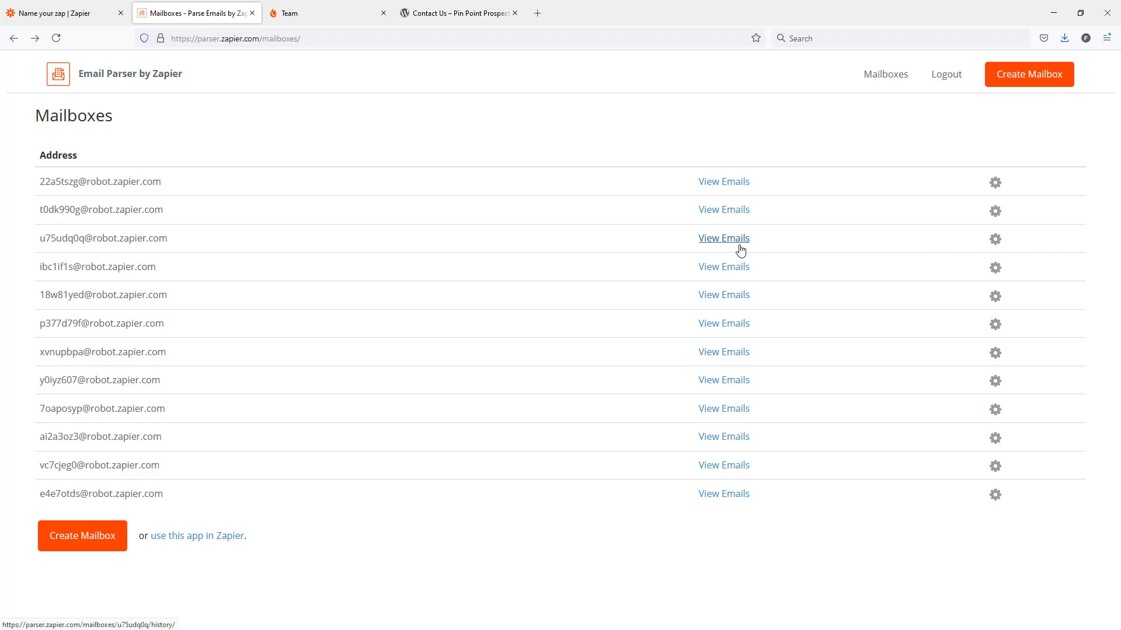
mouse_move(746, 251)
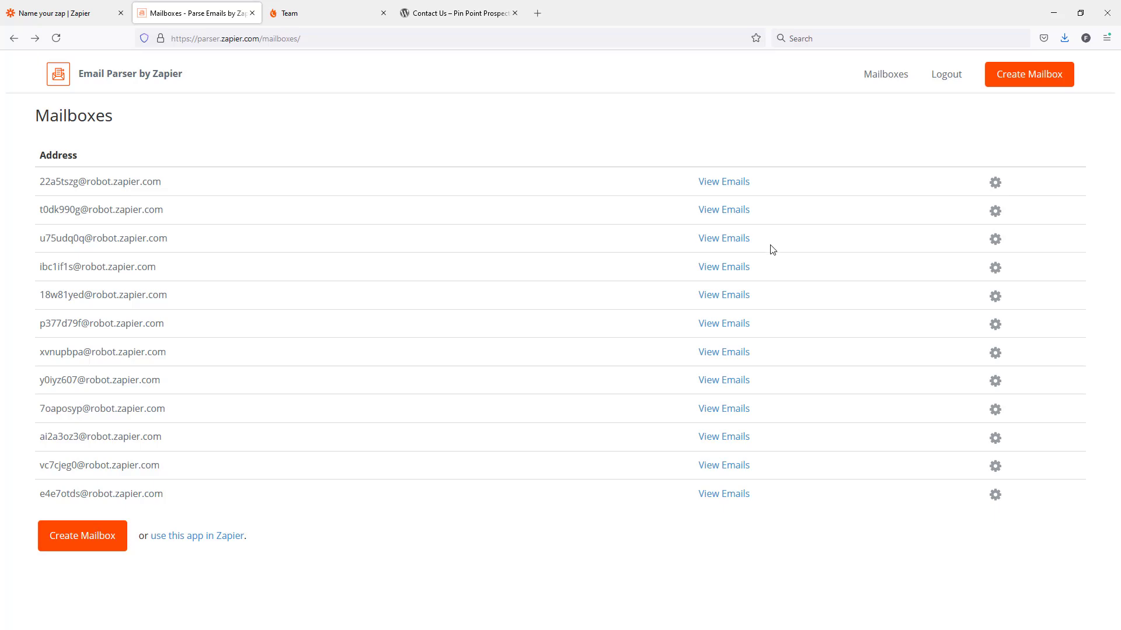
mouse_move(774, 246)
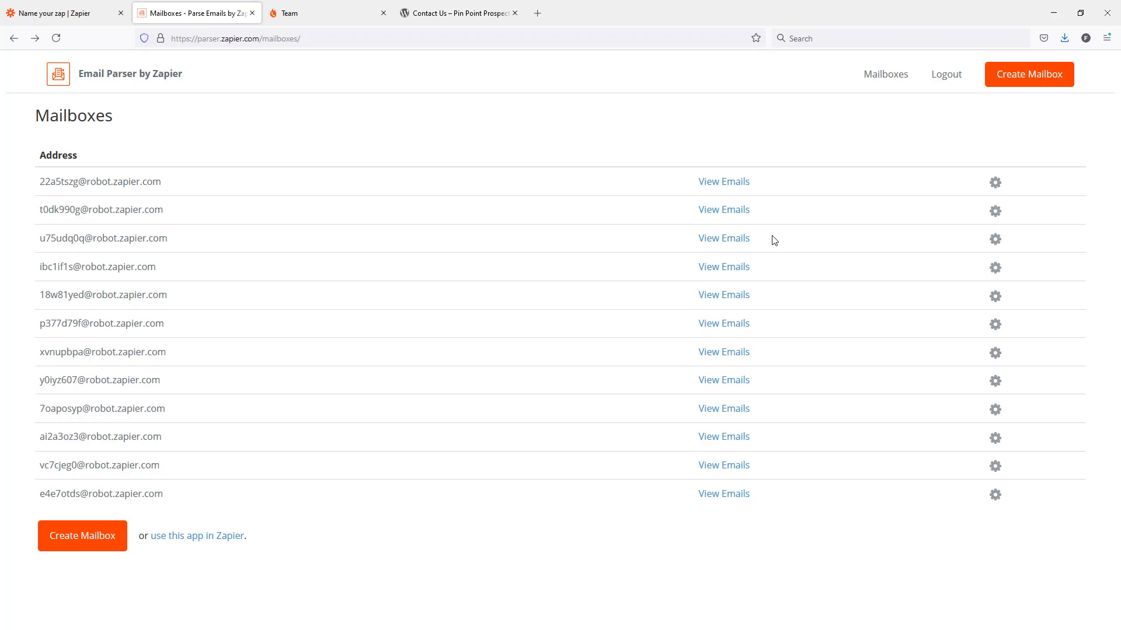
mouse_move(777, 244)
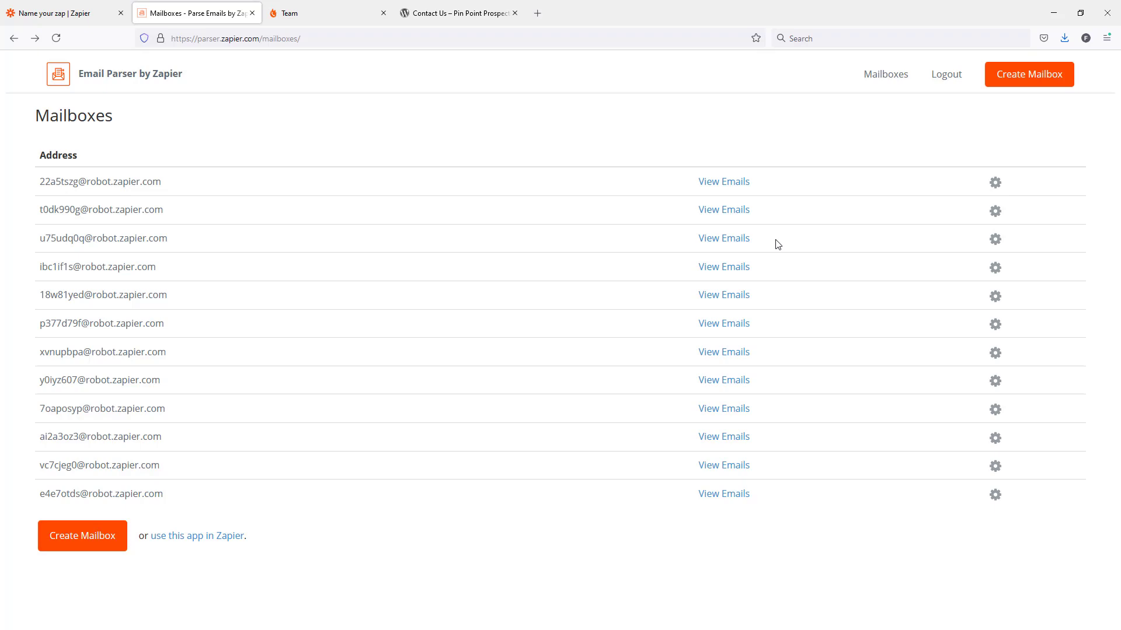